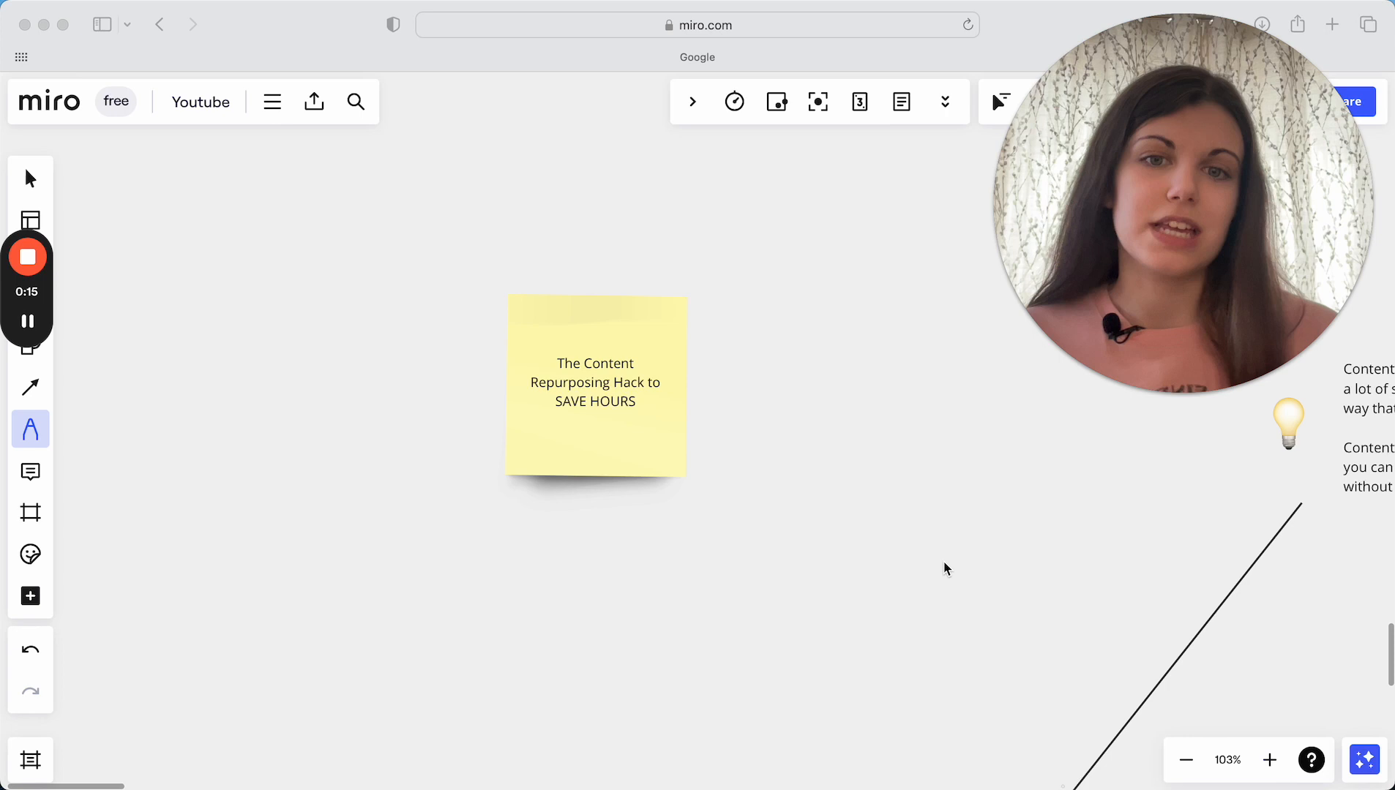
{"action": "mouse_move", "coordinate": [727, 404]}
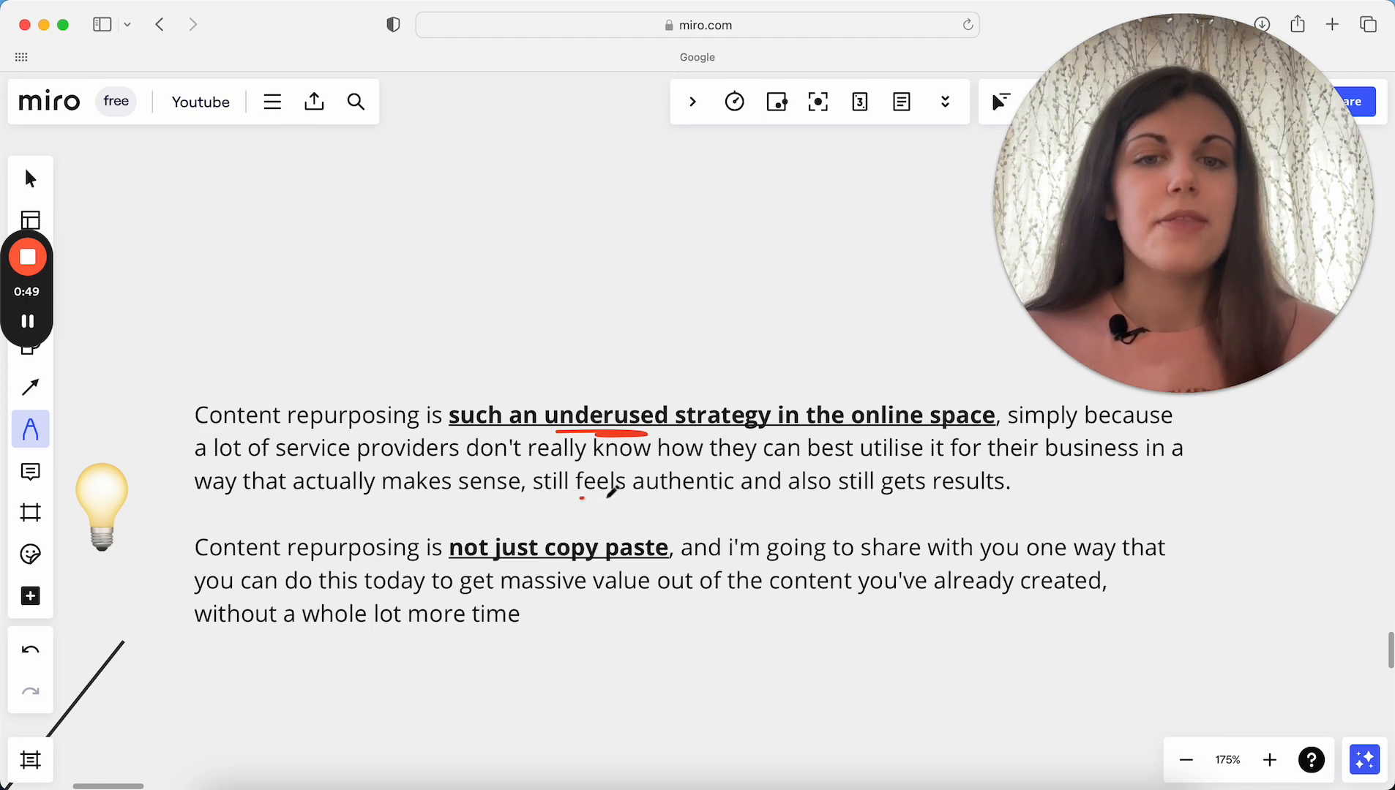
Draw red pen underlines under 'feels authentic' and 'still gets results' in the first paragraph
{"action": "left_click_drag", "start_coordinate": [579, 503], "coordinate": [1005, 494]}
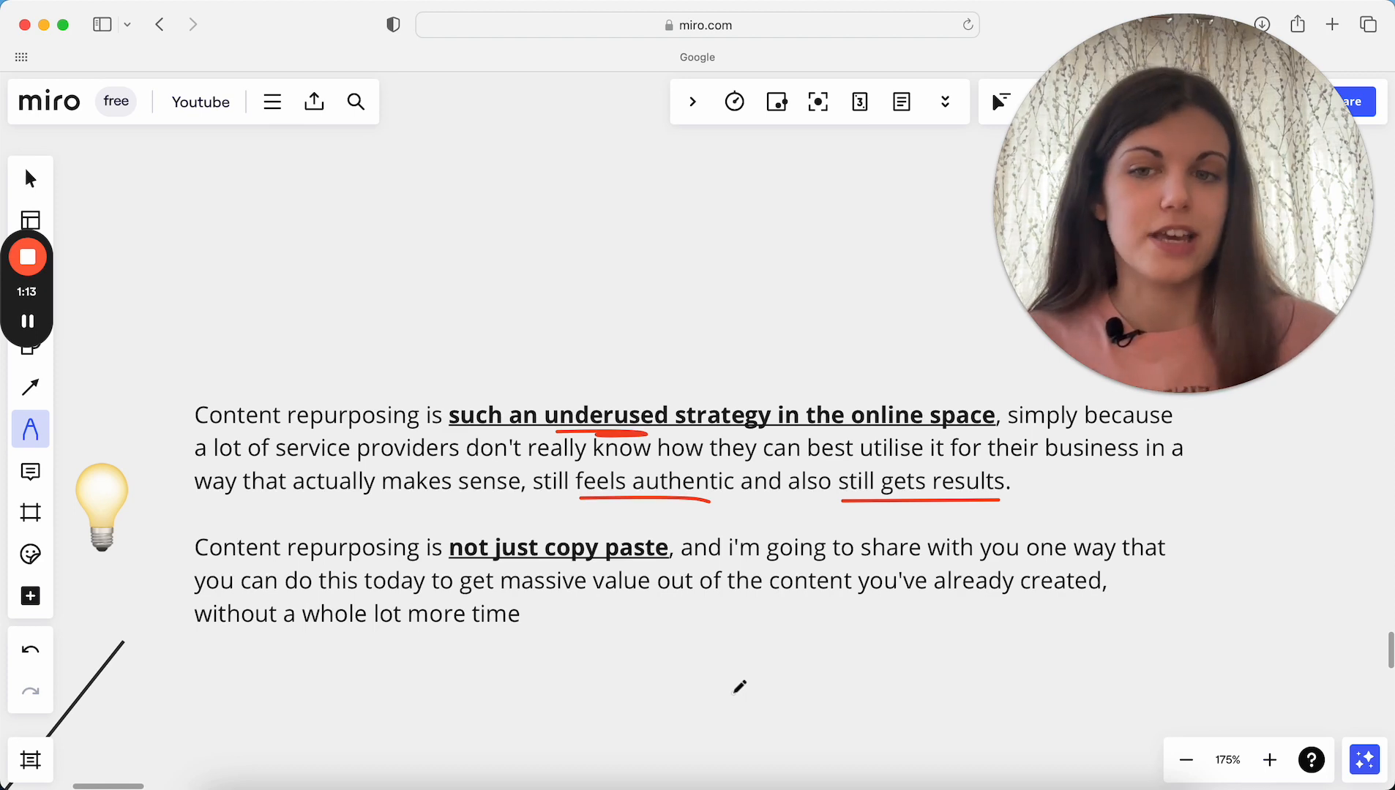
{"action": "left_click_drag", "start_coordinate": [1006, 244], "coordinate": [609, 734]}
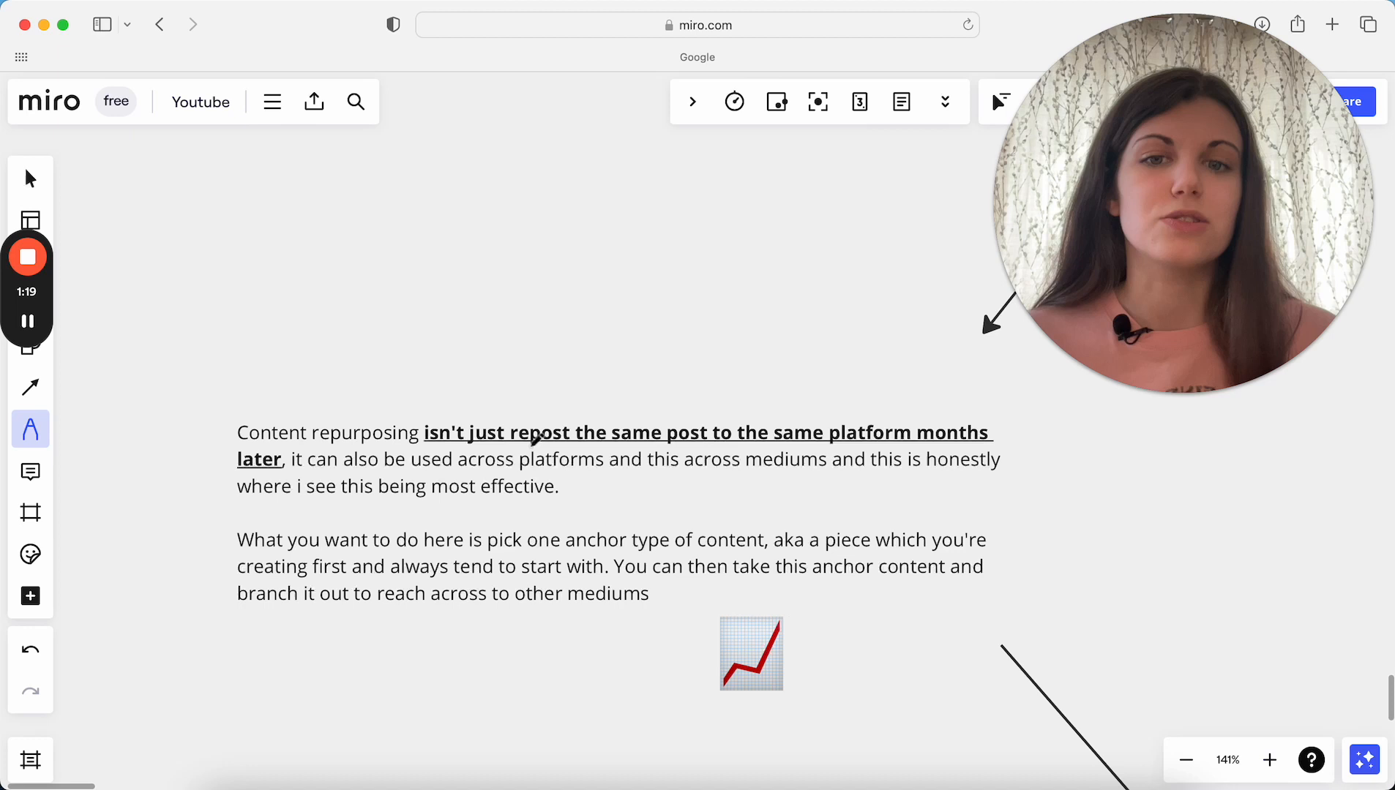
Underline 'repost the same post' and 'pick one anchor' with red pen strokes
{"action": "left_click_drag", "start_coordinate": [534, 438], "coordinate": [676, 438]}
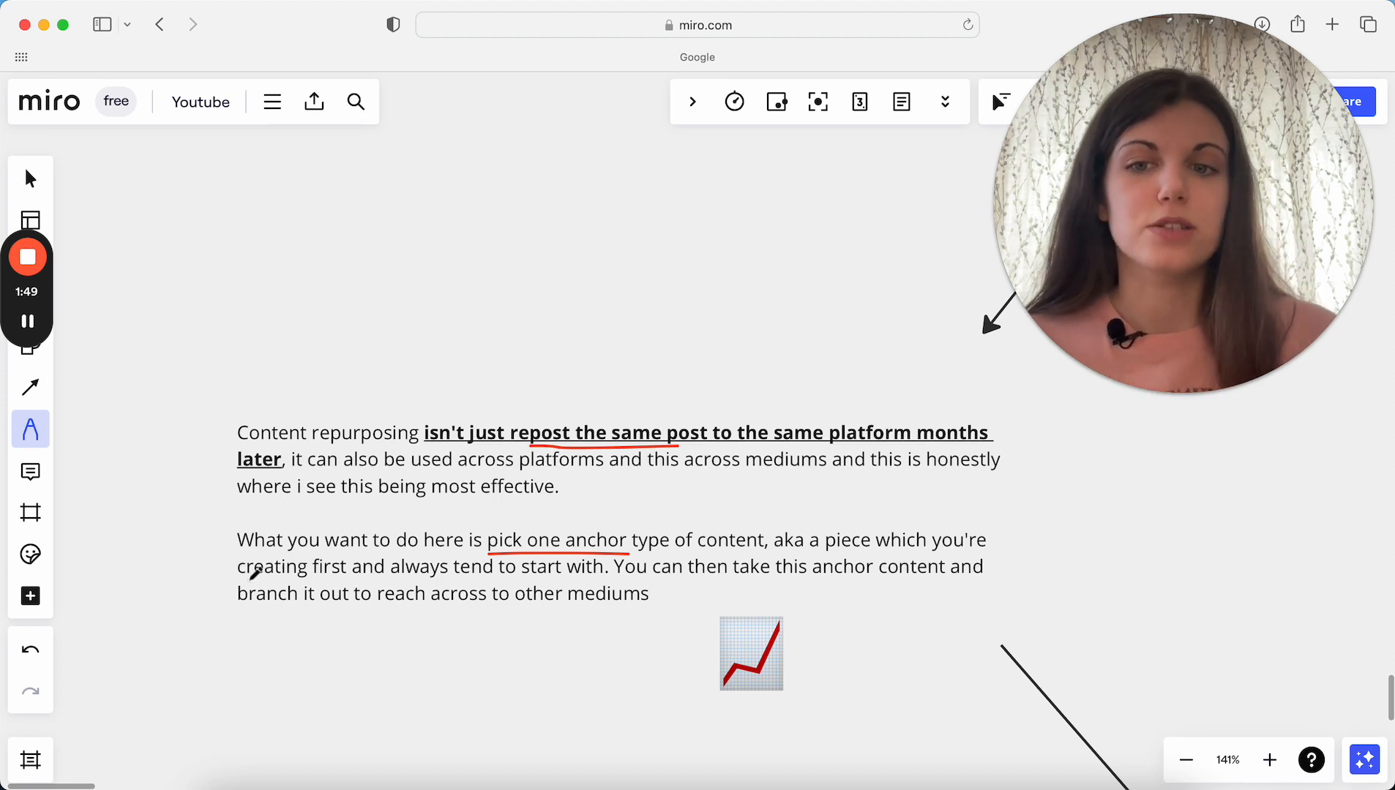
{"action": "left_click_drag", "start_coordinate": [249, 579], "coordinate": [347, 576]}
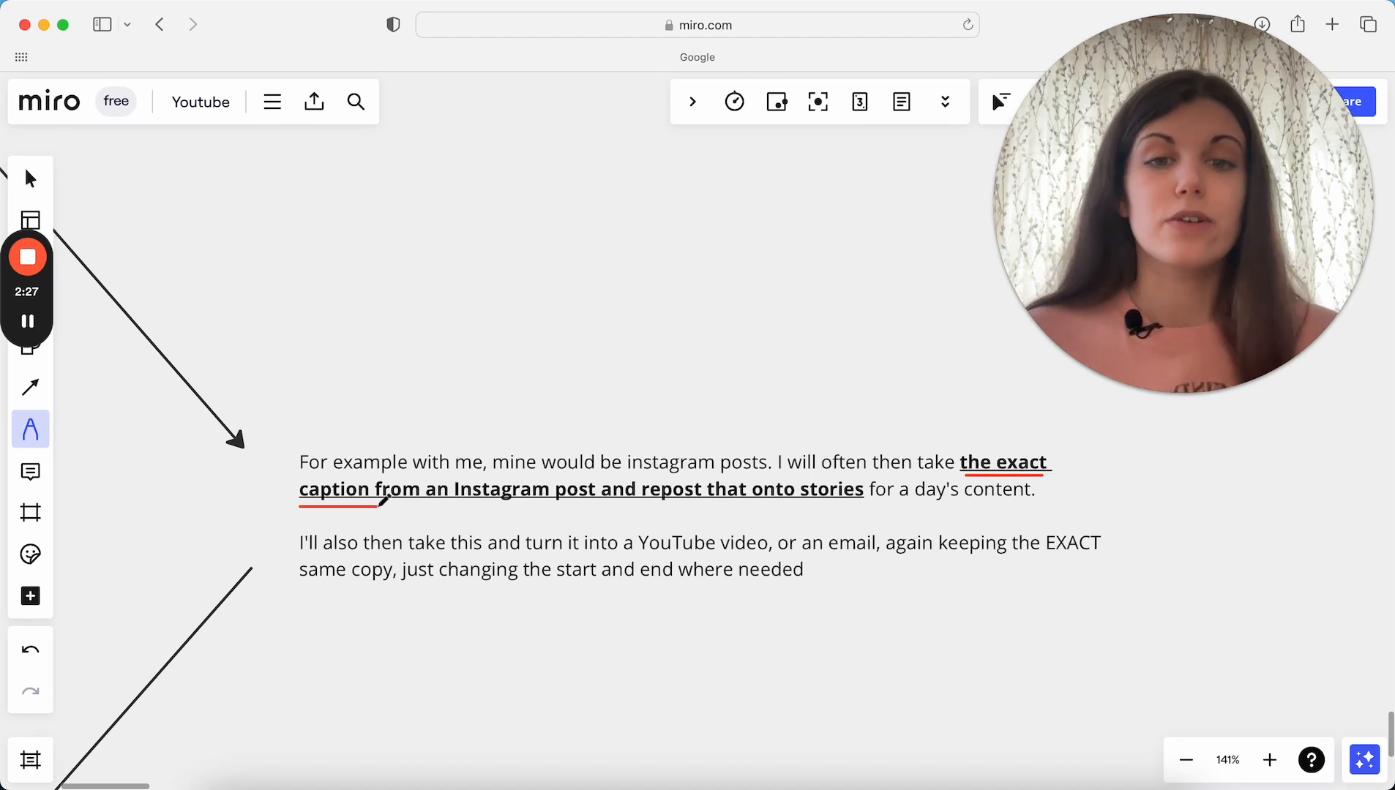
Red-underline 'repost that onto stories', 'a YouTube video', 'an email', 'same' and 'the start and end'
{"action": "left_click_drag", "start_coordinate": [672, 514], "coordinate": [841, 510]}
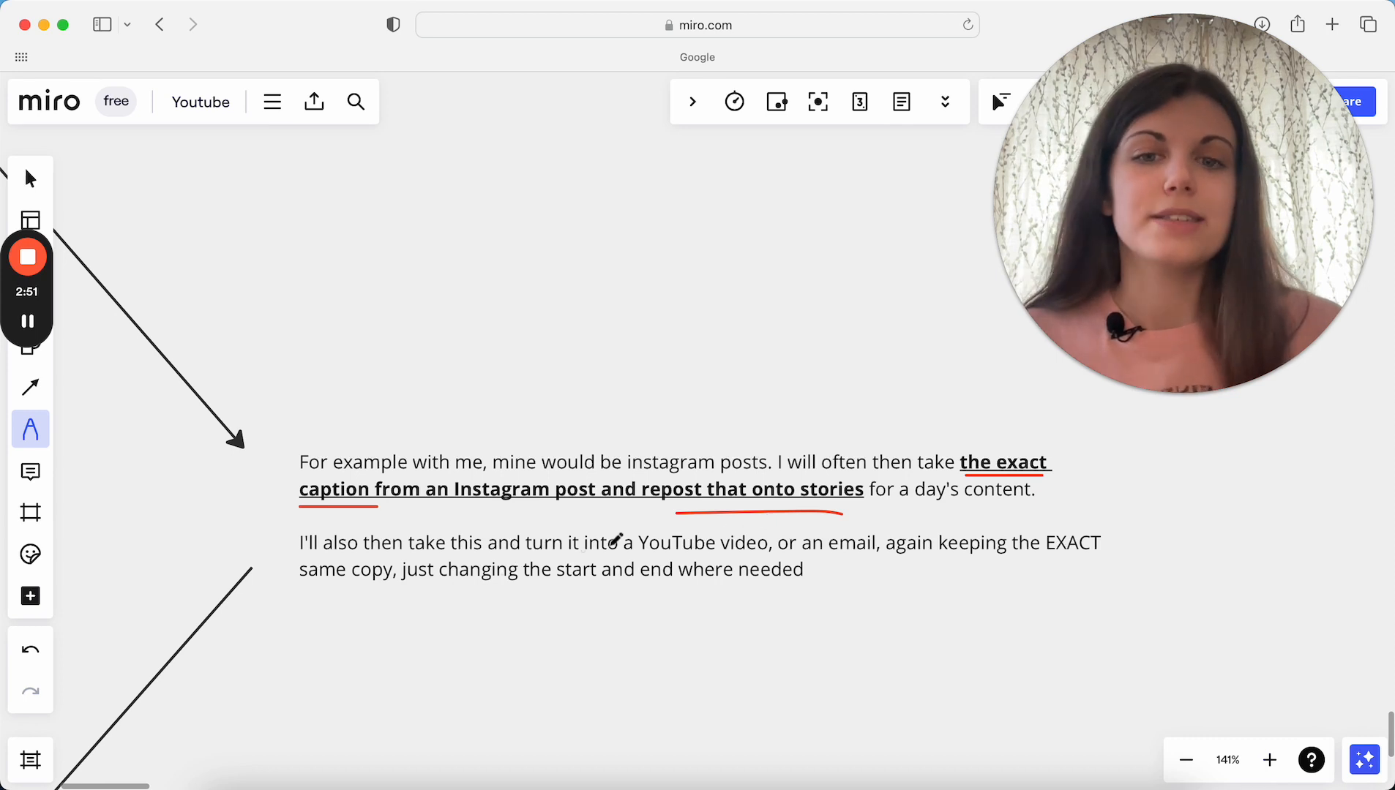
{"action": "left_click_drag", "start_coordinate": [614, 549], "coordinate": [769, 546]}
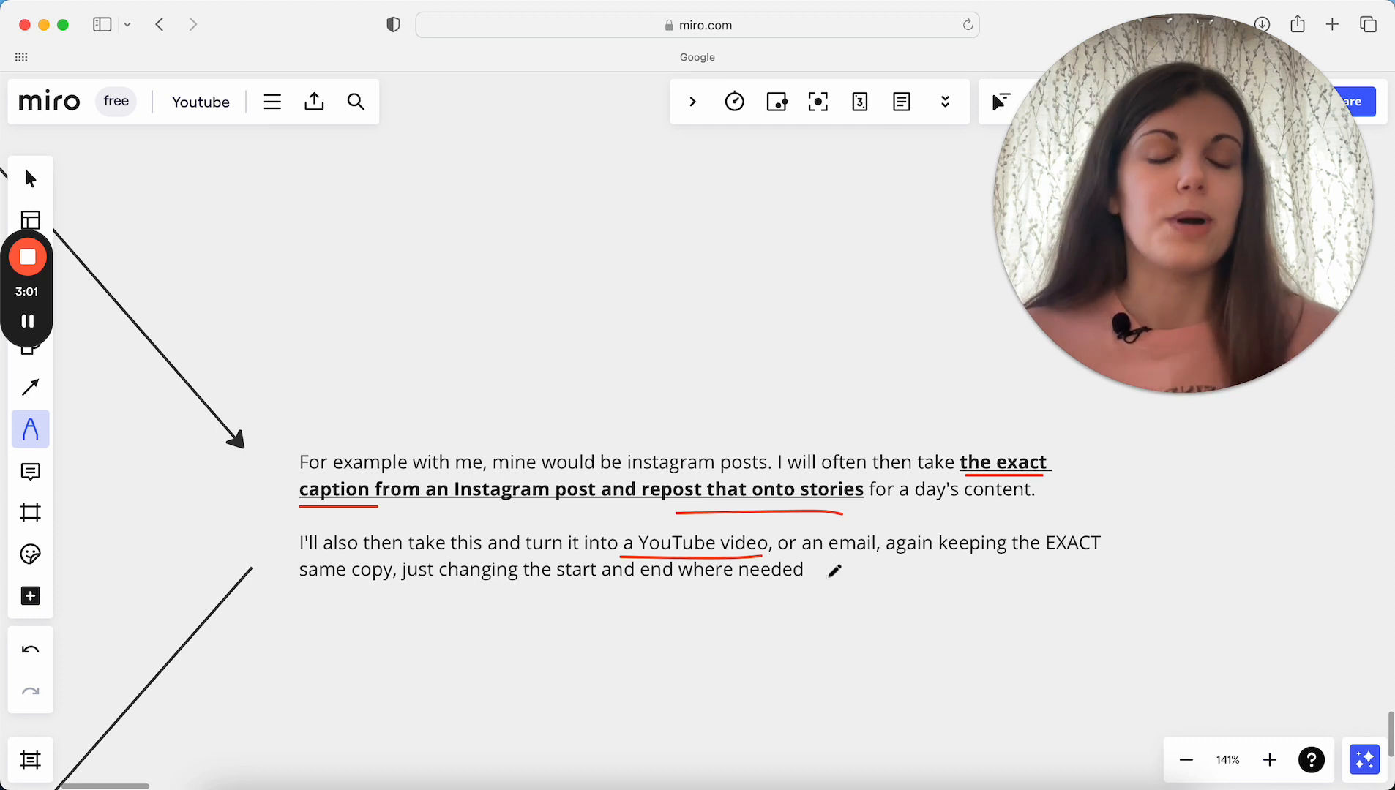
{"action": "left_click_drag", "start_coordinate": [781, 552], "coordinate": [849, 553]}
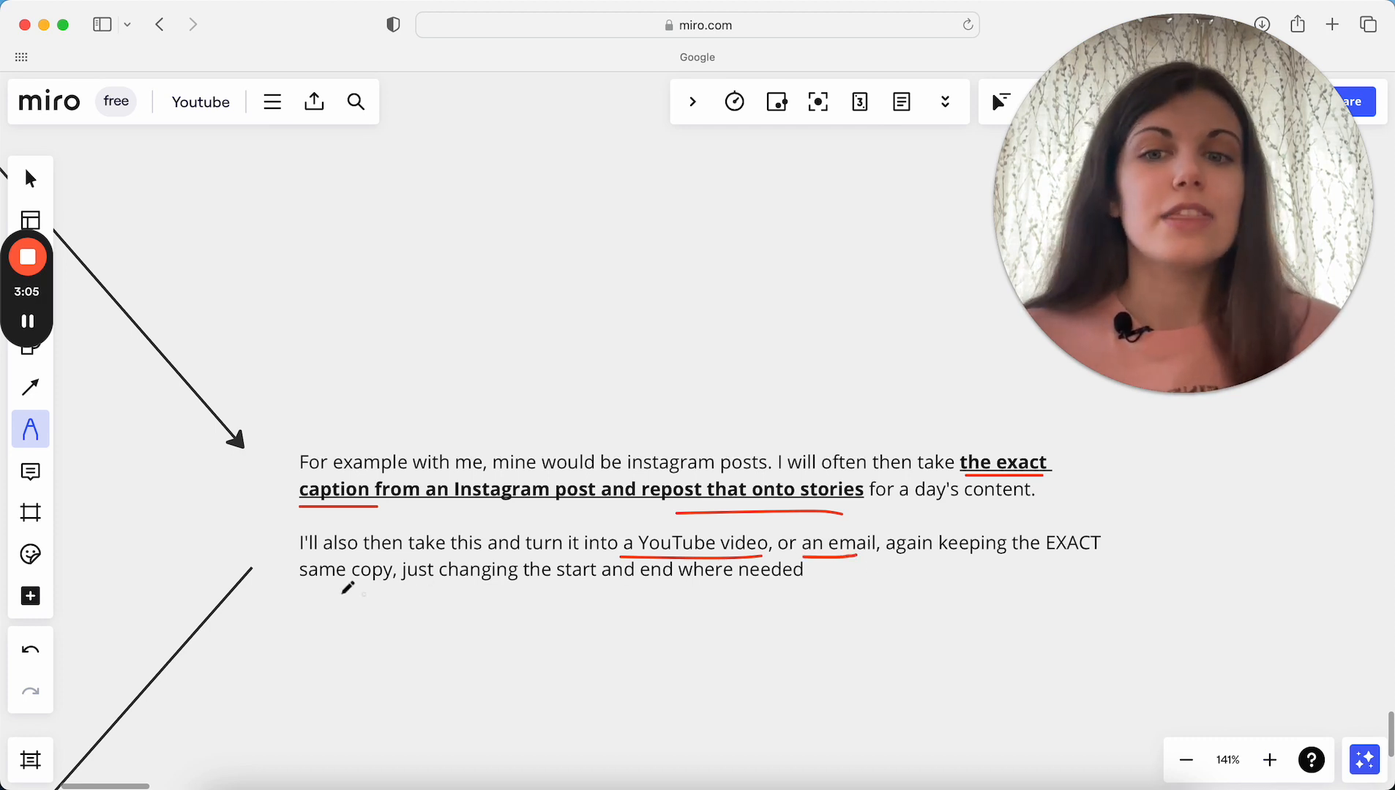
{"action": "left_click_drag", "start_coordinate": [300, 588], "coordinate": [365, 589]}
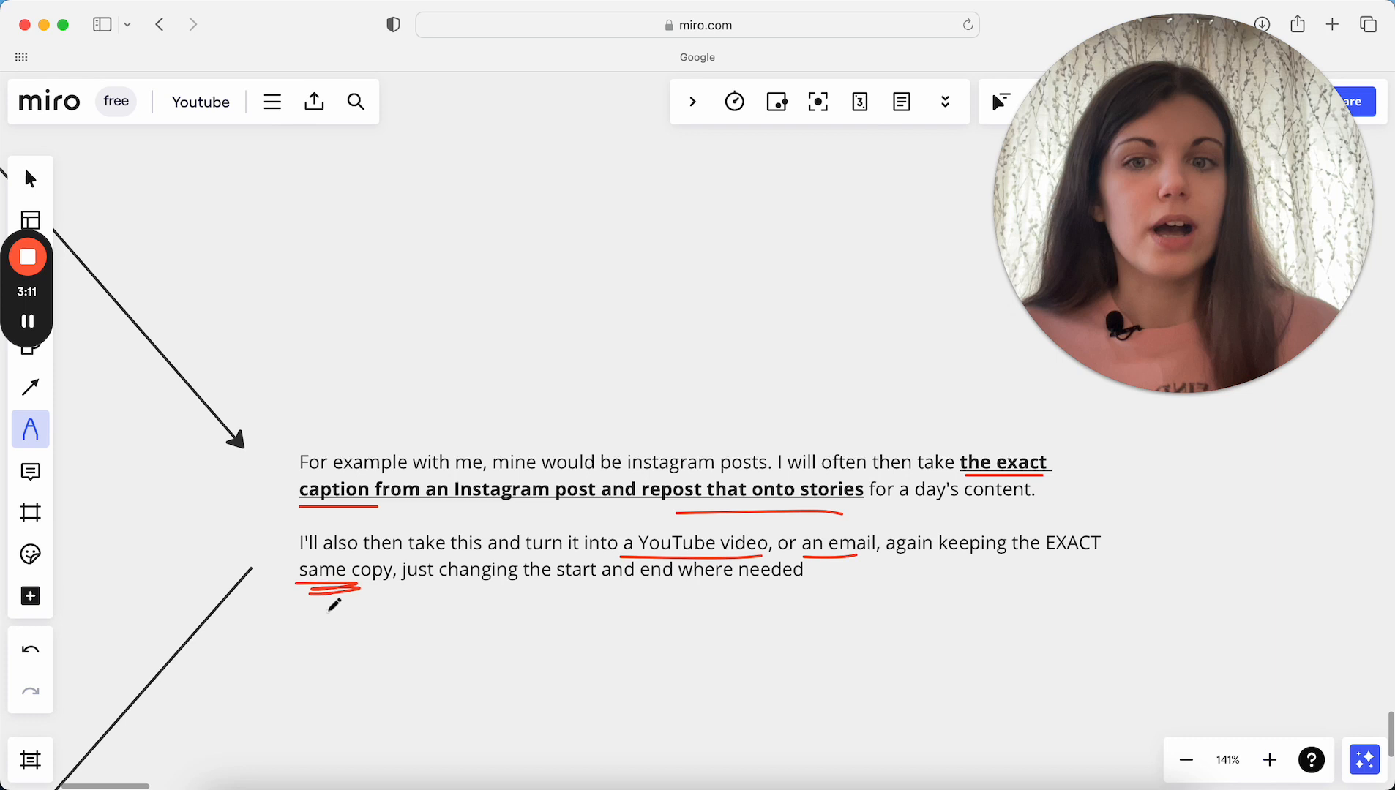
{"action": "left_click_drag", "start_coordinate": [534, 595], "coordinate": [743, 588]}
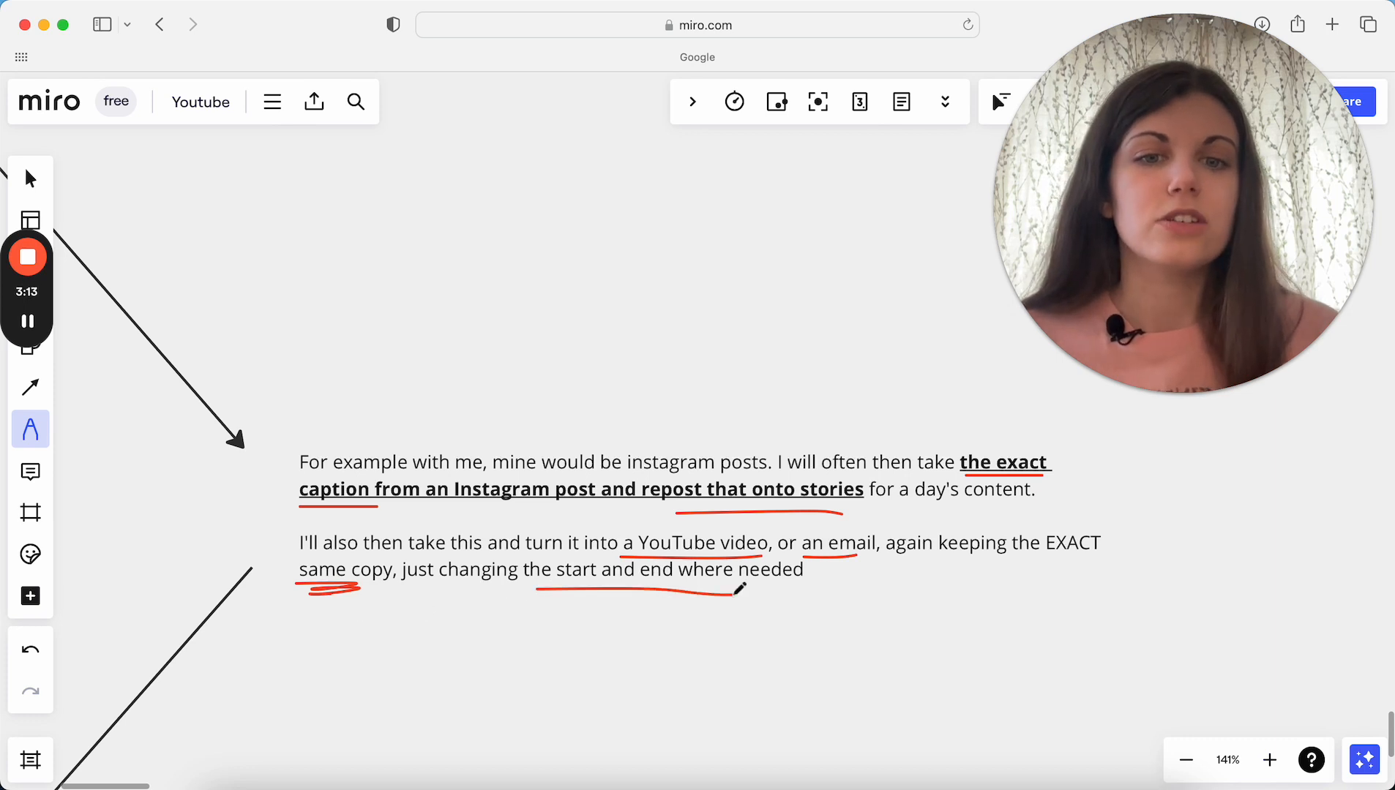